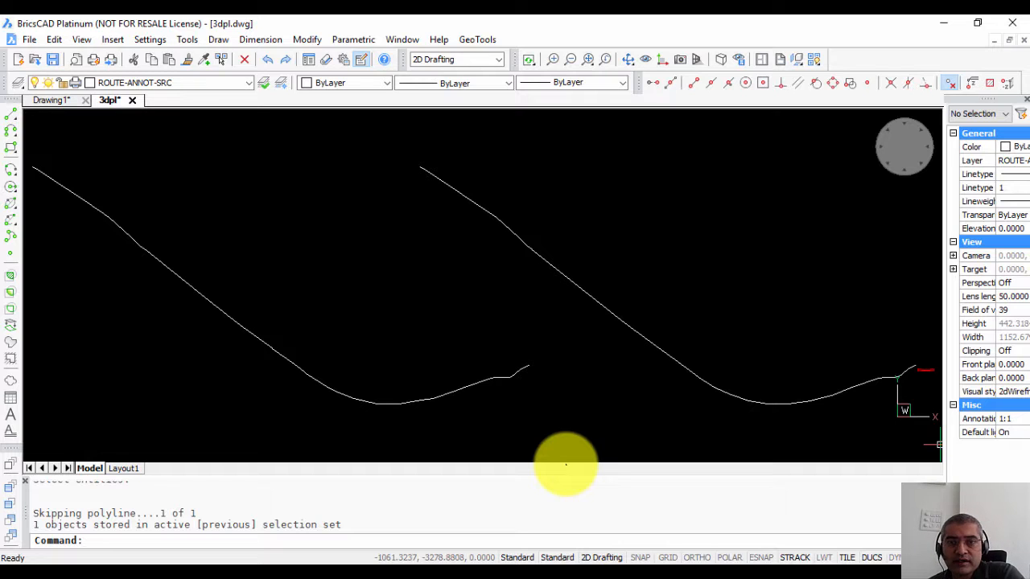
pyautogui.moveTo(574, 461)
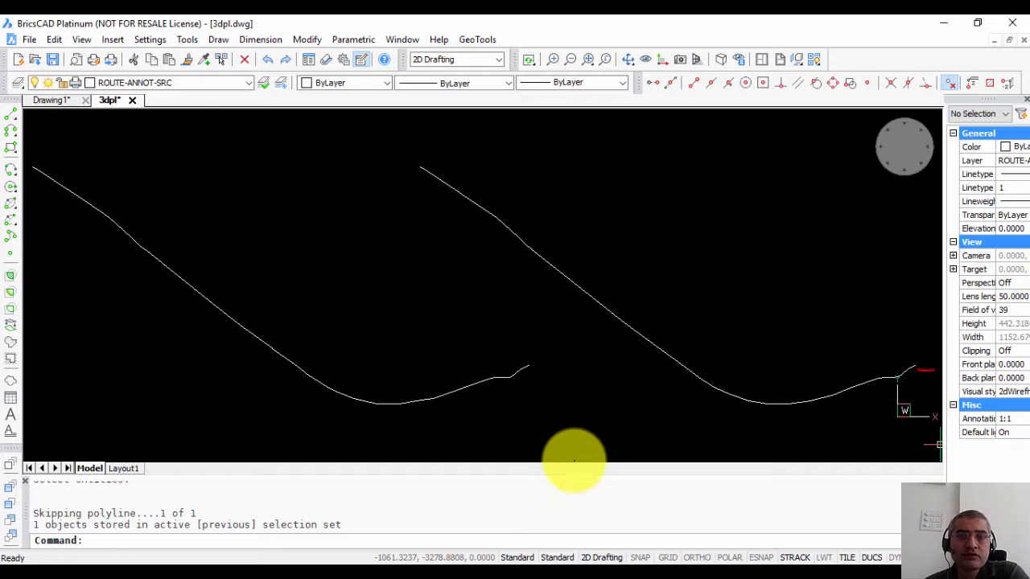
# Start GT_PROFILE, the cross-sectional profile from 3D polyline command.
pyautogui.click(477, 39)
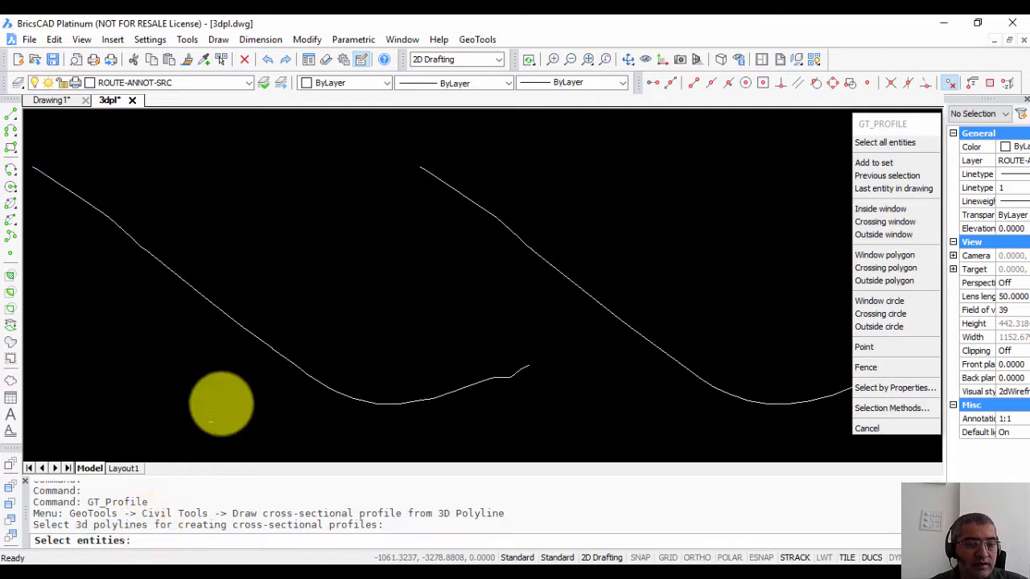
# Pick the left 3D polyline, move the parameters dialog aside, and annotate interpolated points.
pyautogui.click(258, 336)
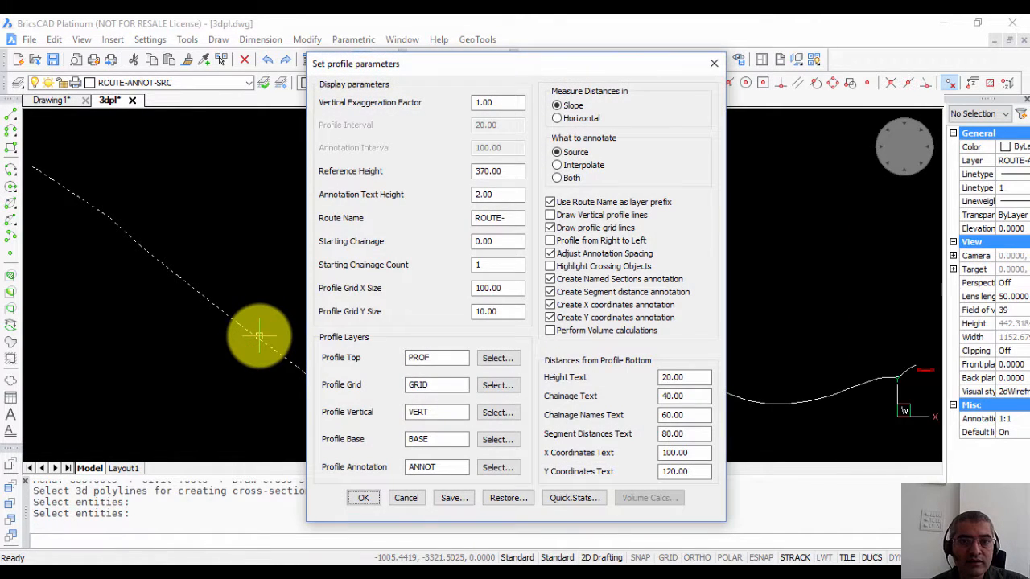
pyautogui.moveTo(515, 64); pyautogui.dragTo(192, 24)
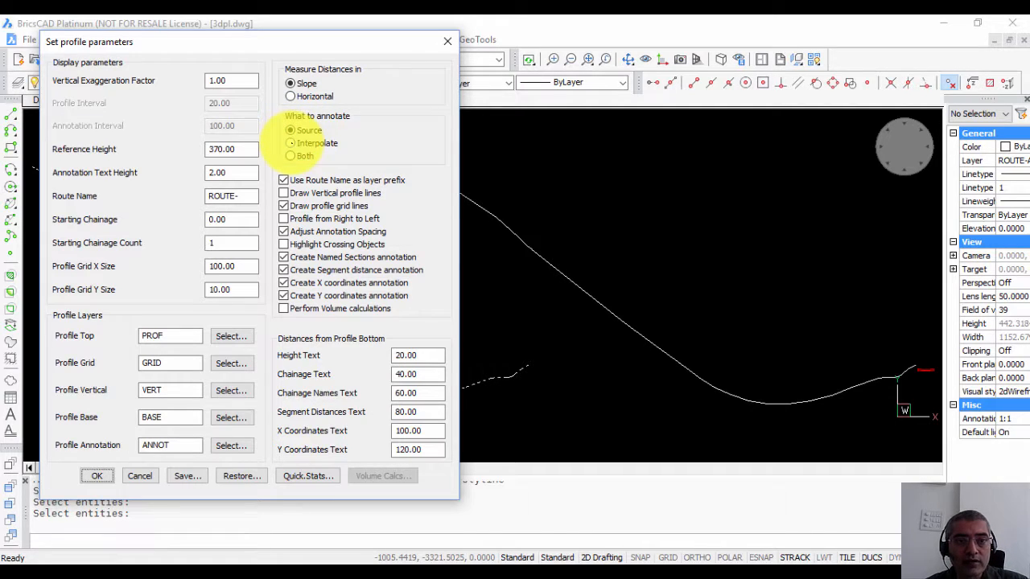
pyautogui.click(291, 142)
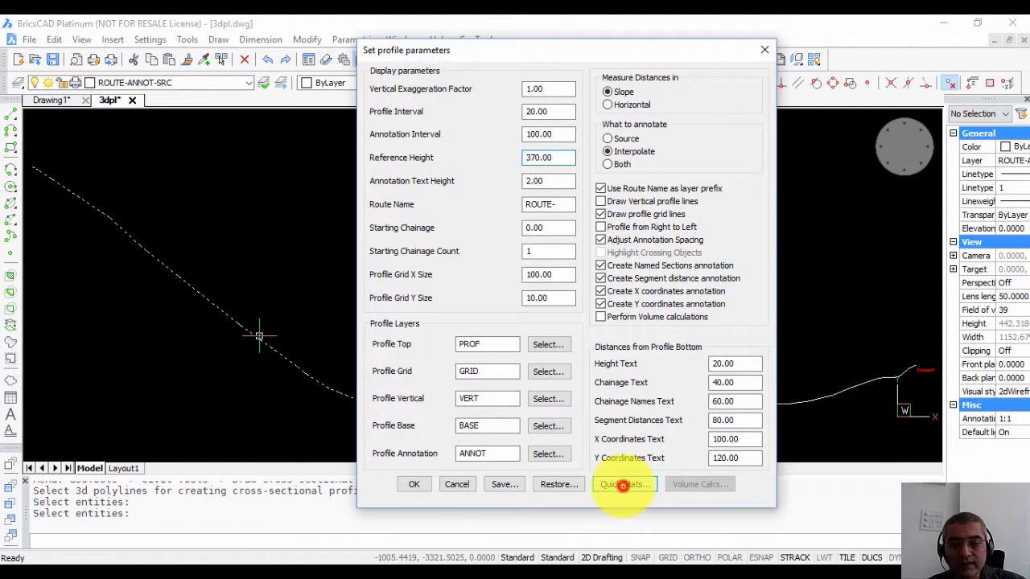
pyautogui.click(625, 484)
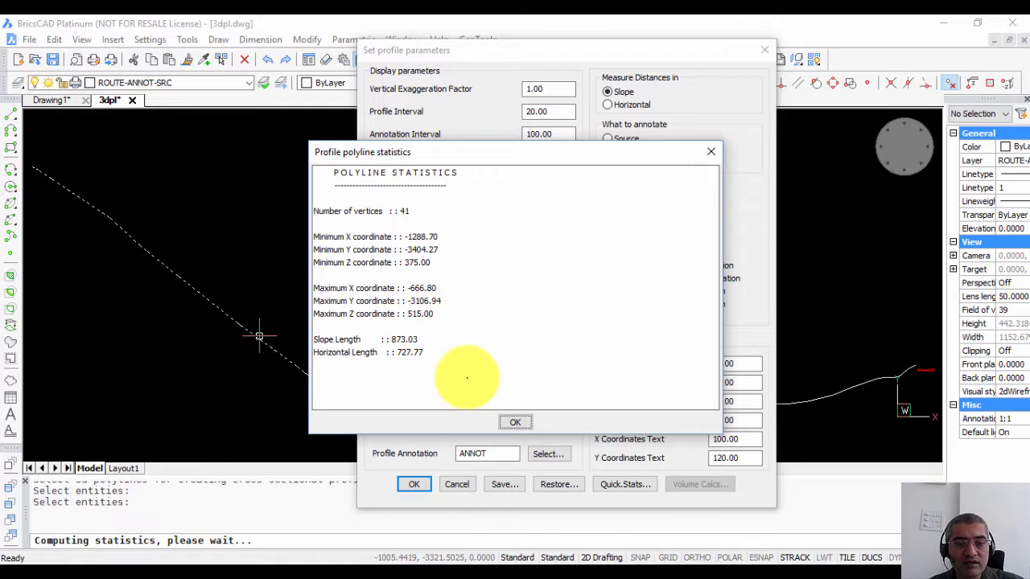
pyautogui.click(515, 421)
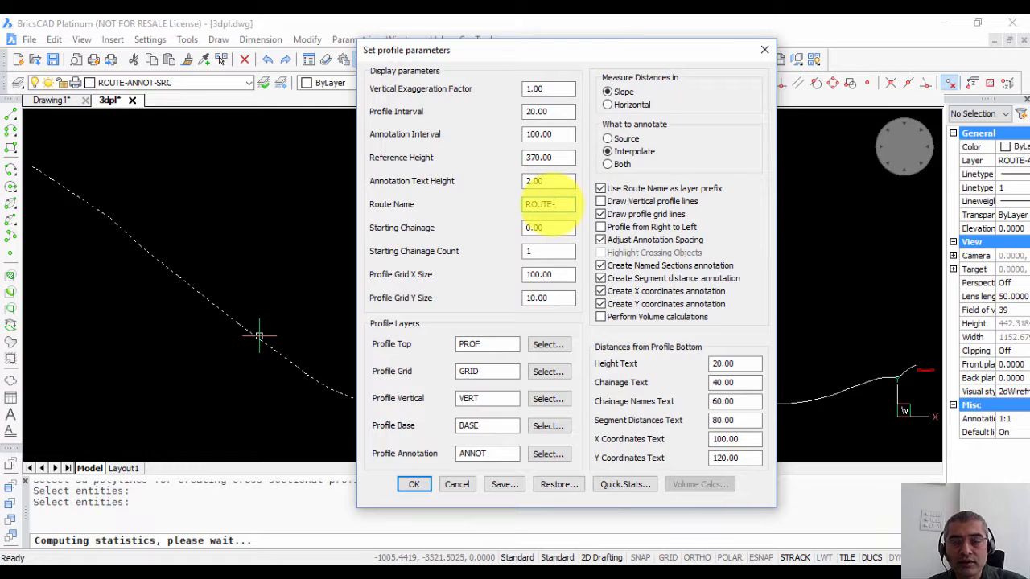
pyautogui.click(550, 203)
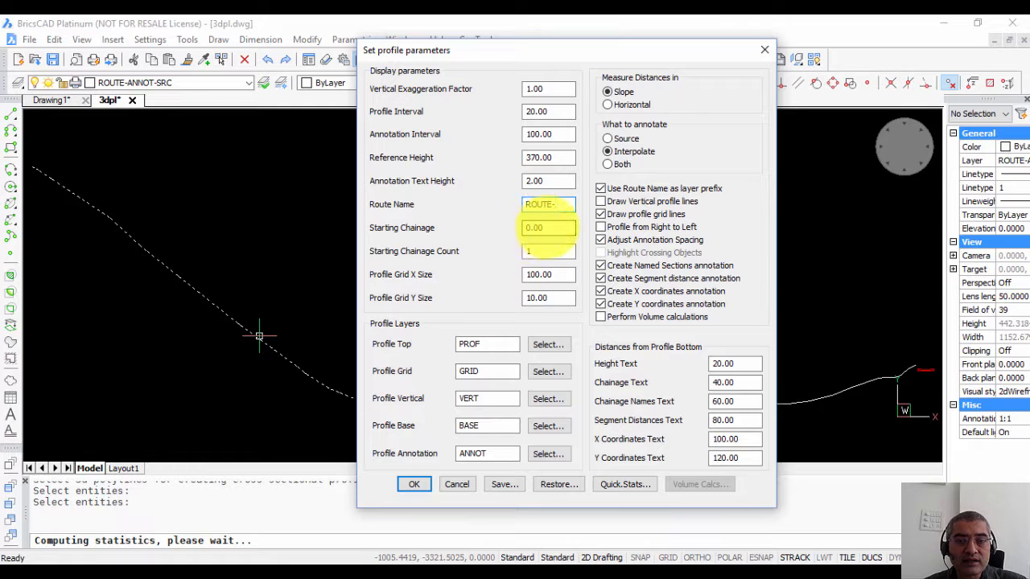
pyautogui.click(549, 228)
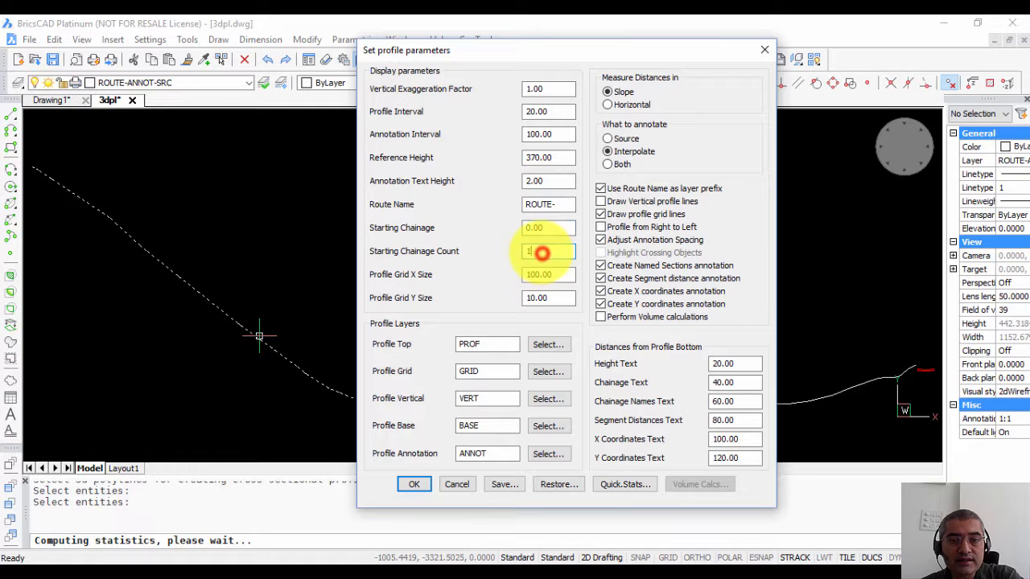
pyautogui.click(549, 251)
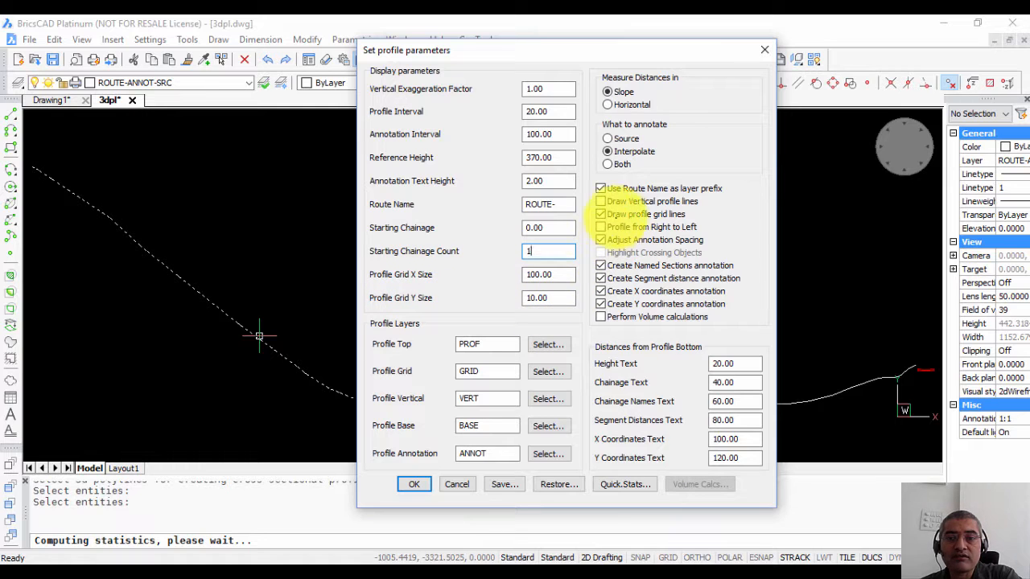
# Disable profile grid lines plus X coordinate and named section annotations, then confirm.
pyautogui.click(601, 214)
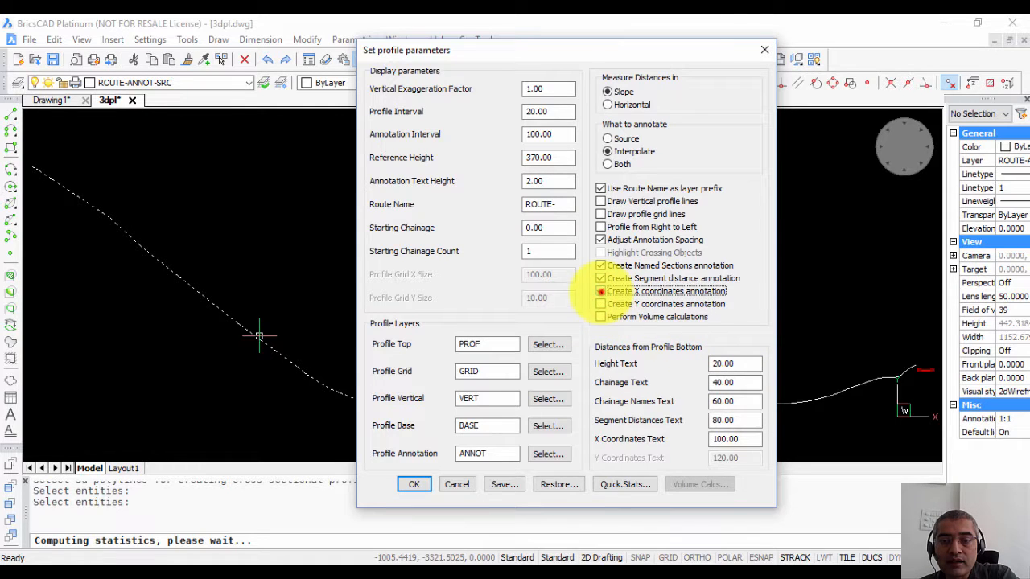
pyautogui.click(601, 291)
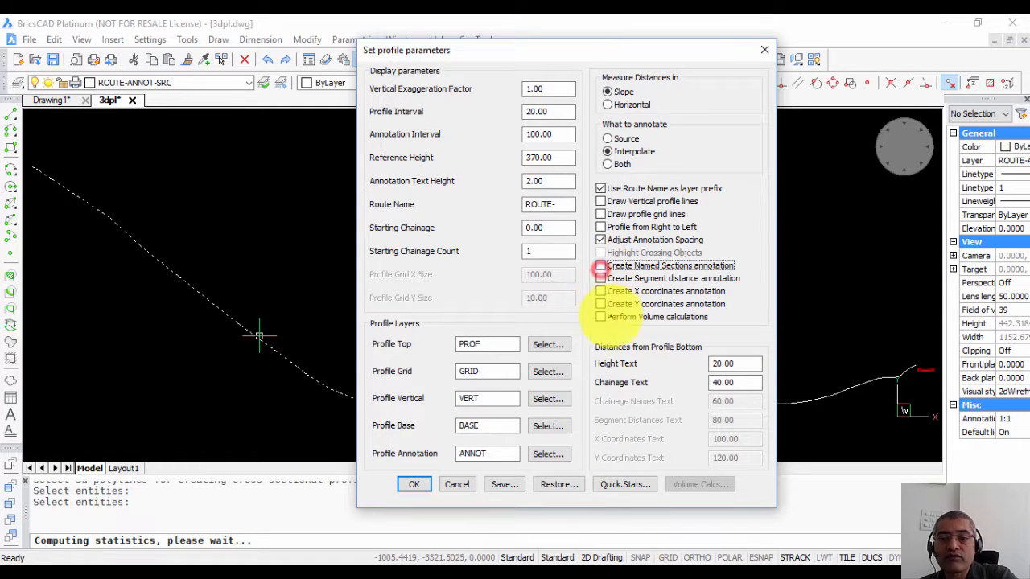
pyautogui.click(600, 265)
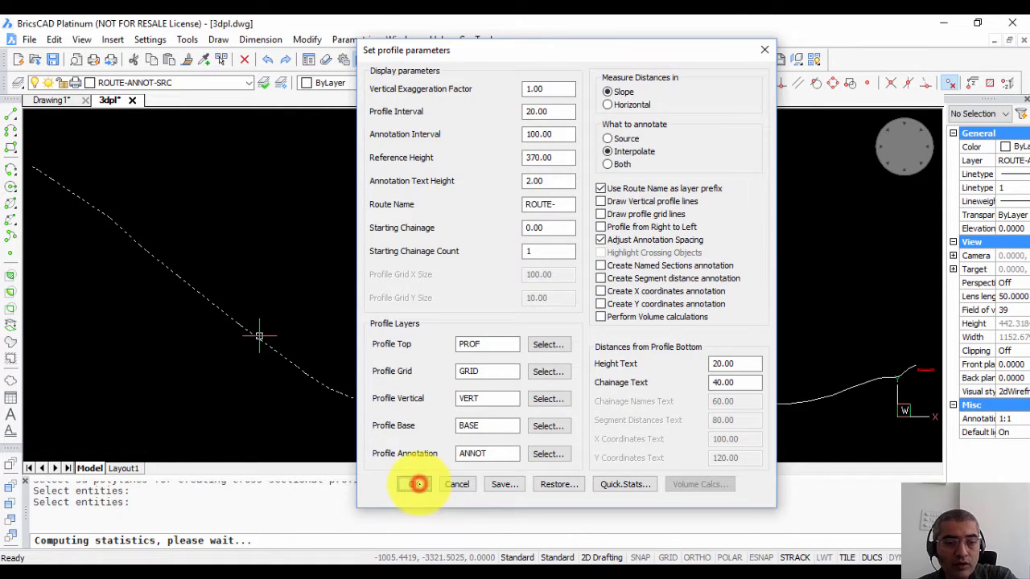
pyautogui.click(416, 483)
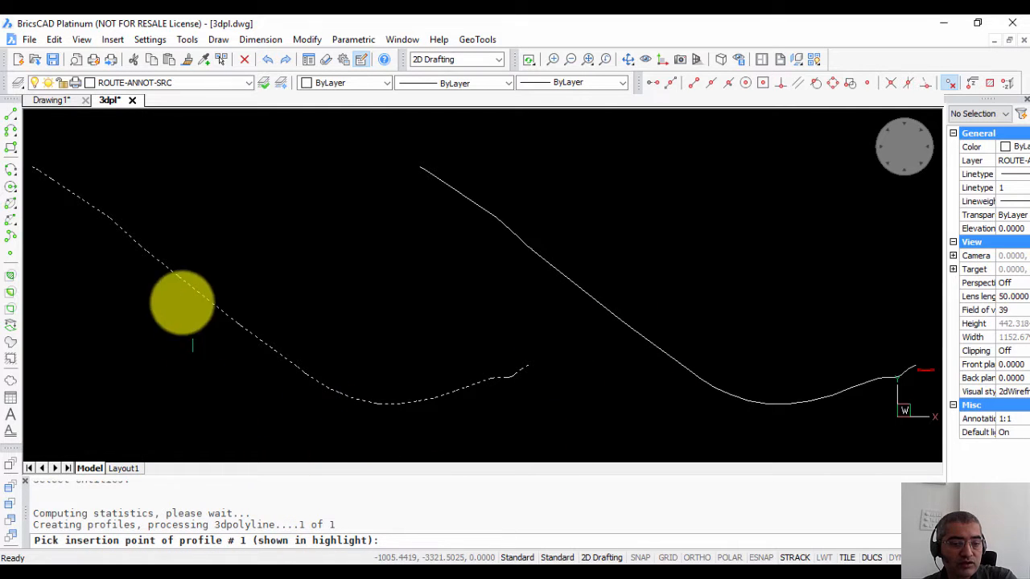
pyautogui.moveTo(358, 361)
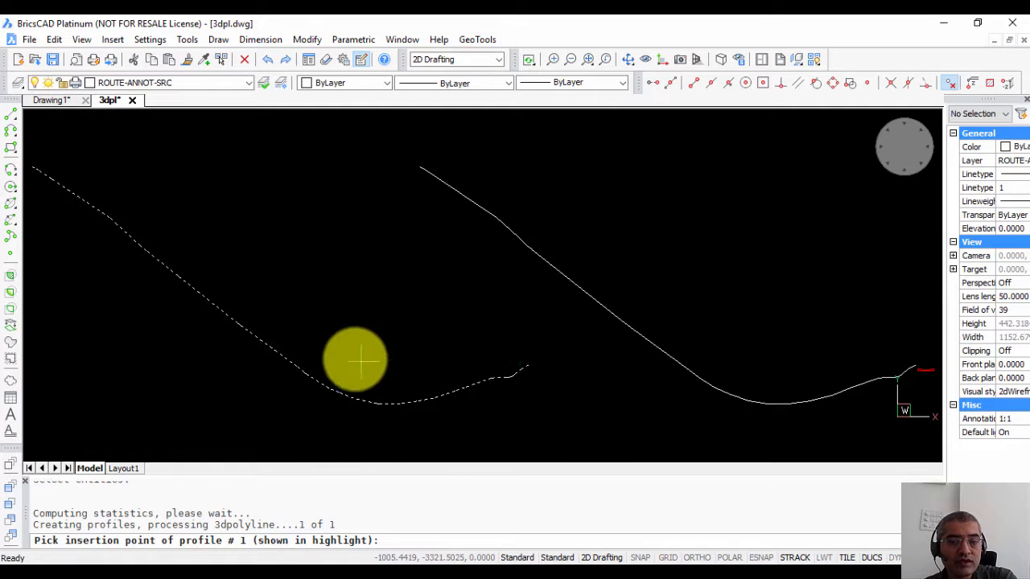
pyautogui.moveTo(248, 292)
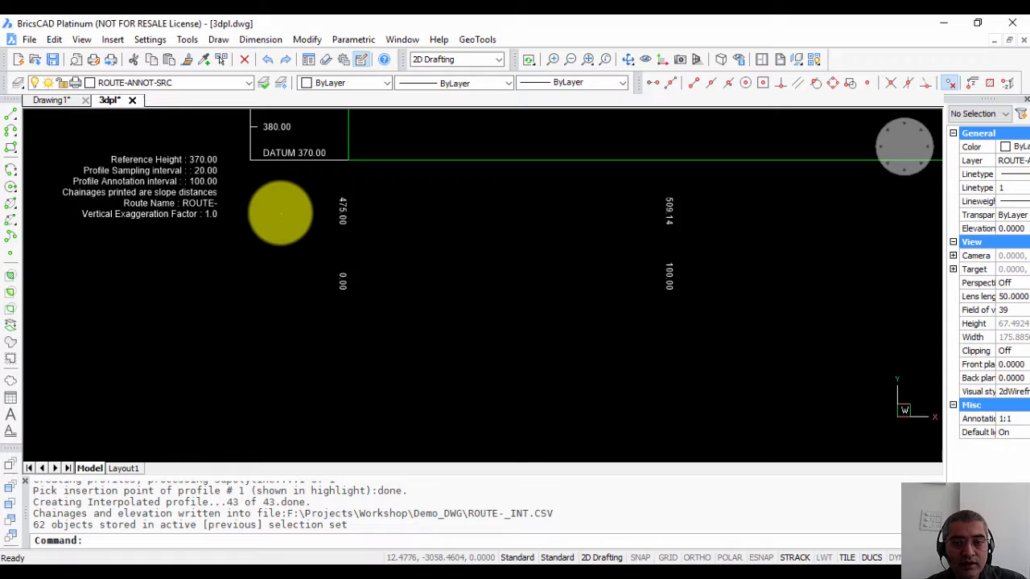
pyautogui.scroll(-3)
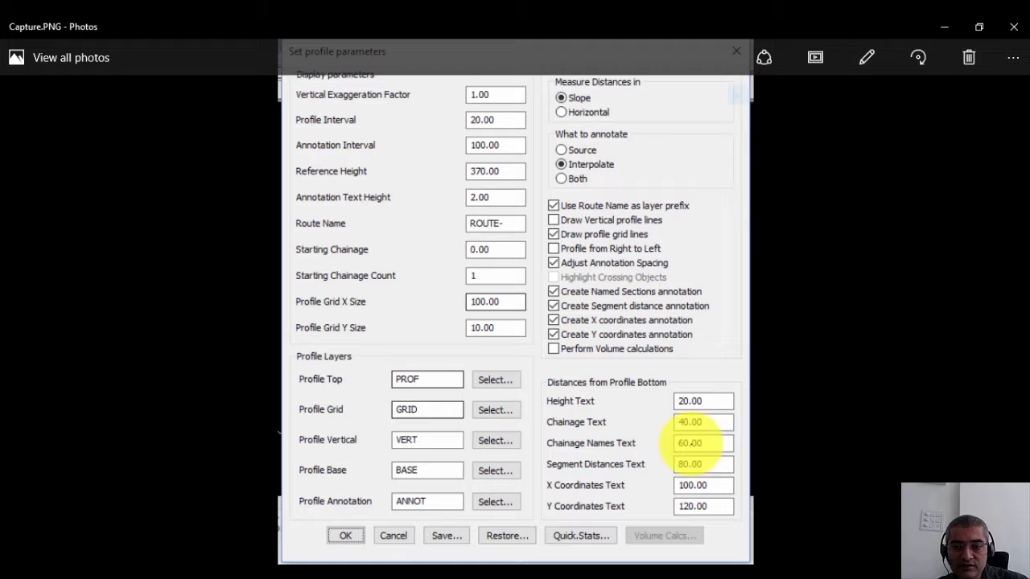
pyautogui.click(346, 535)
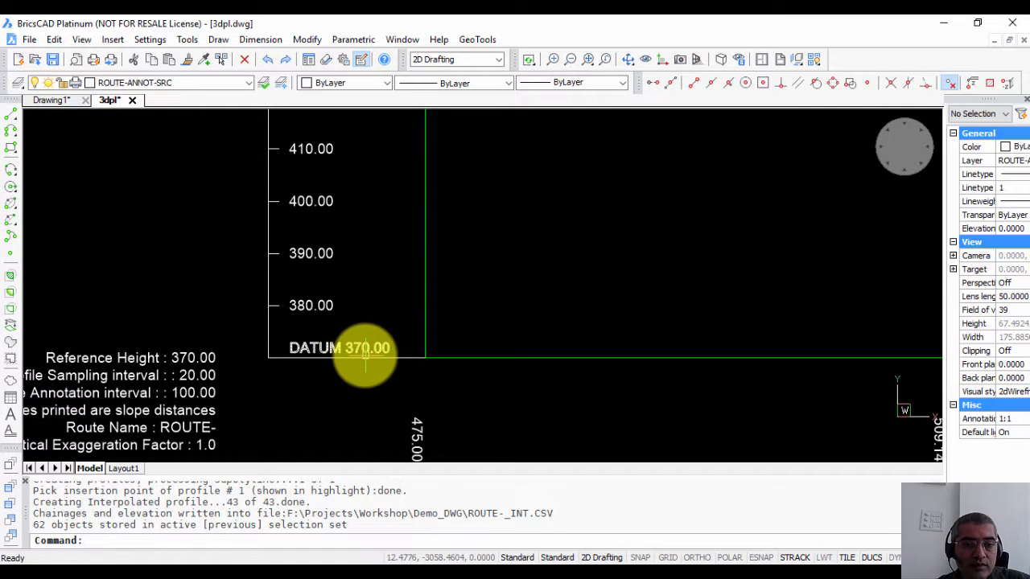
pyautogui.moveTo(371, 323)
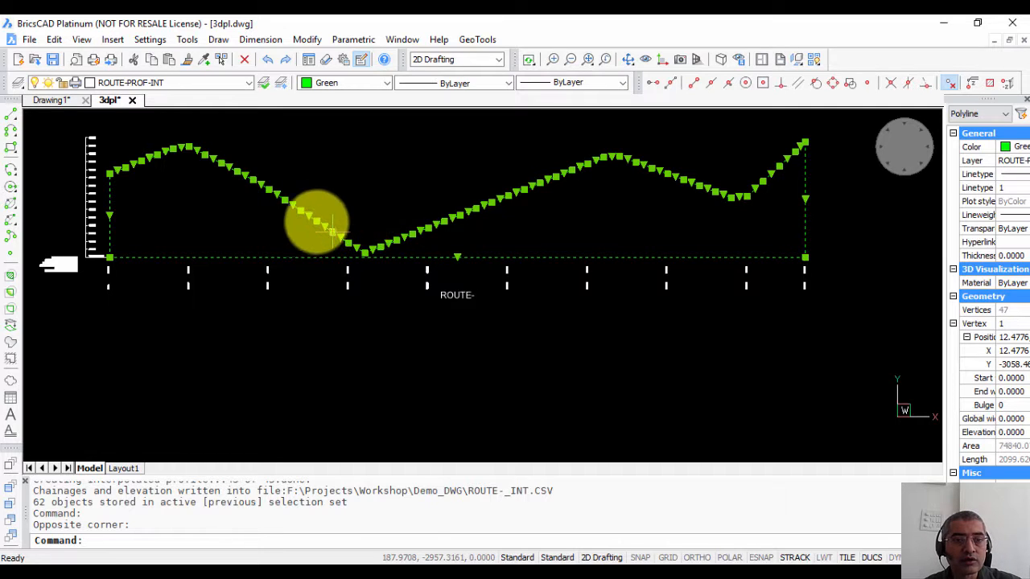
pyautogui.moveTo(760, 241)
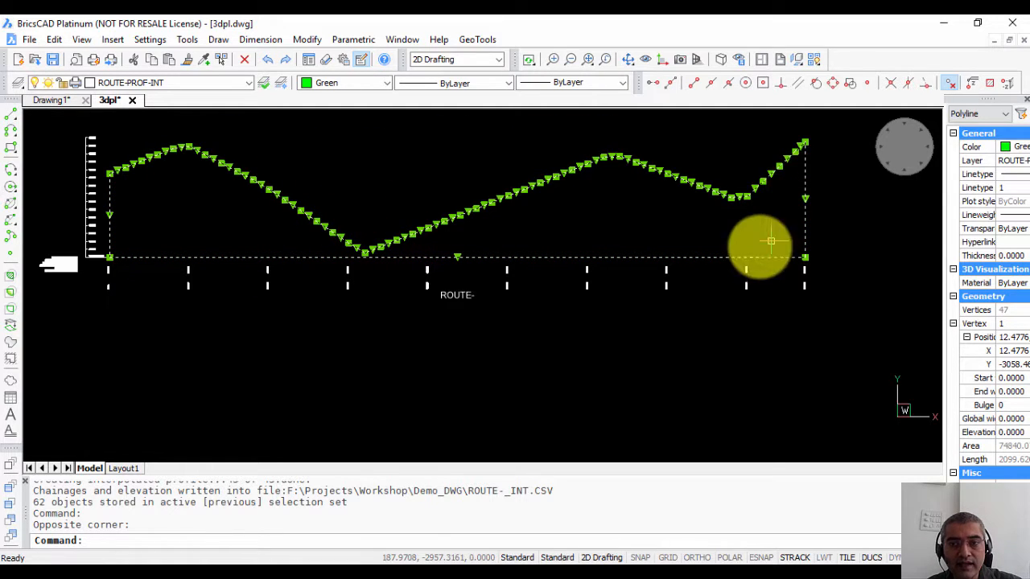
pyautogui.moveTo(393, 282)
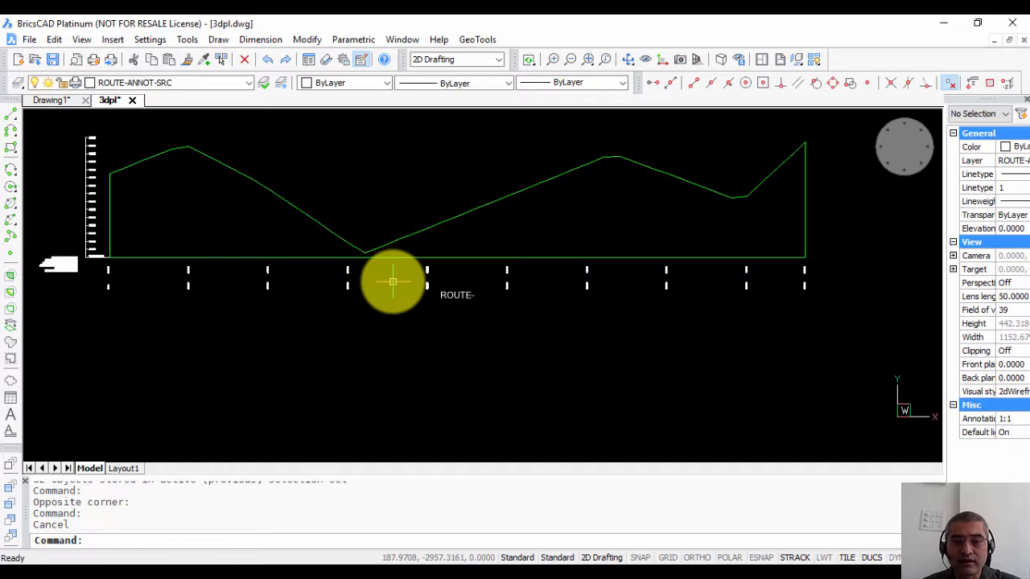
pyautogui.moveTo(352, 232)
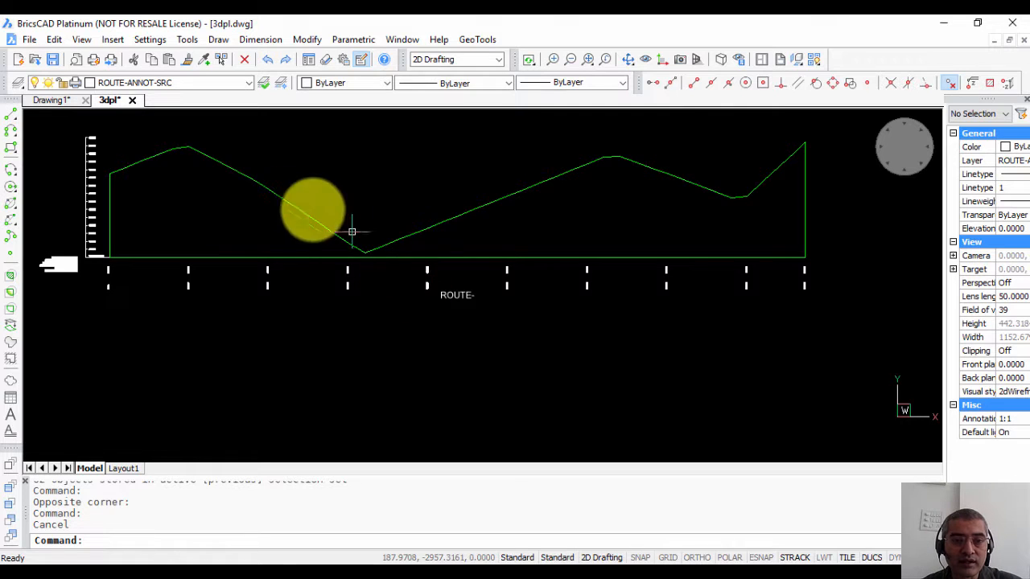
pyautogui.moveTo(535, 217)
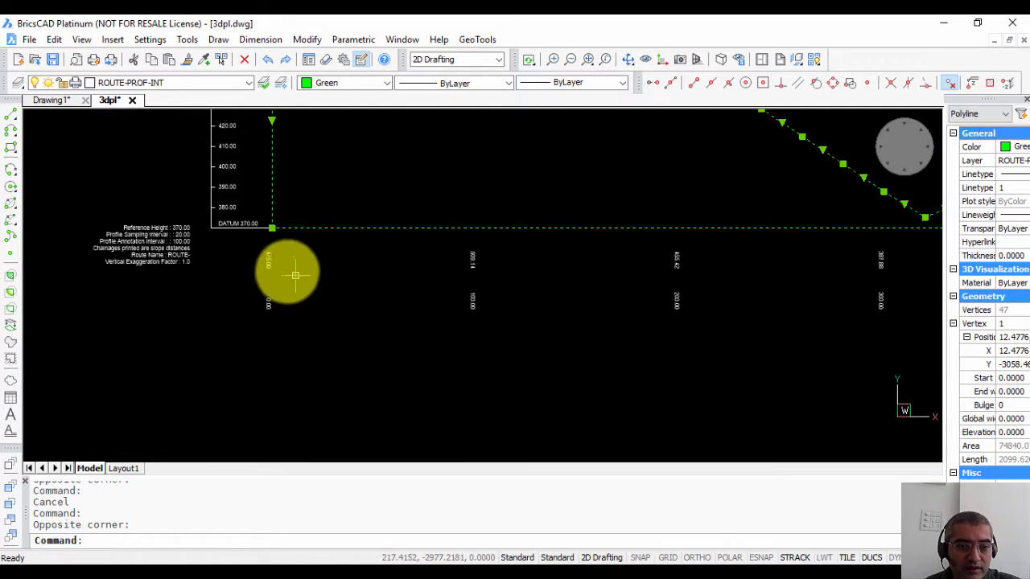
pyautogui.moveTo(507, 266)
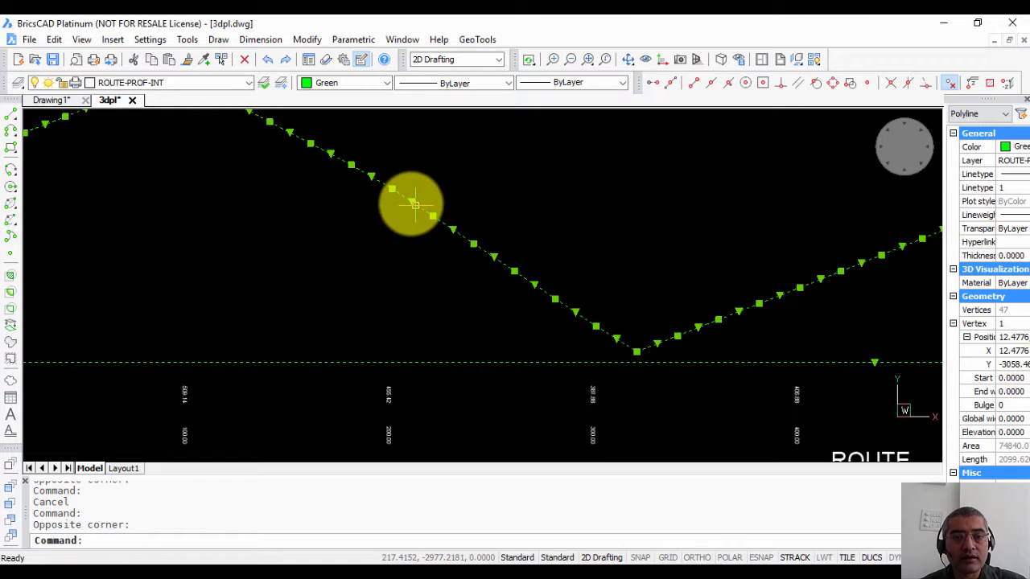
pyautogui.moveTo(384, 221)
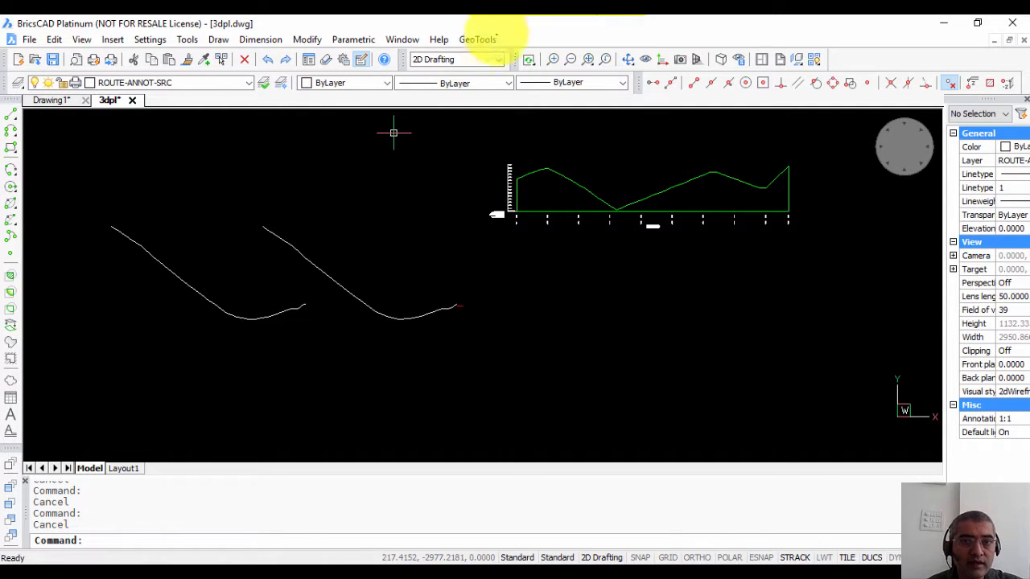
# Rerun GT_PROFILE annotating source vertices with section, distance and X/Y labels, and confirm.
pyautogui.click(477, 39)
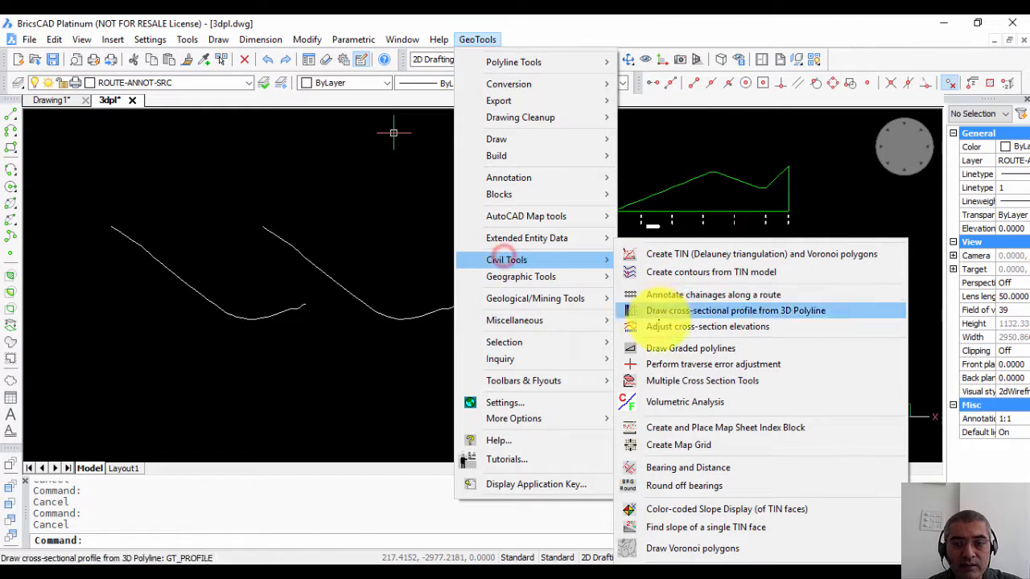
pyautogui.click(735, 311)
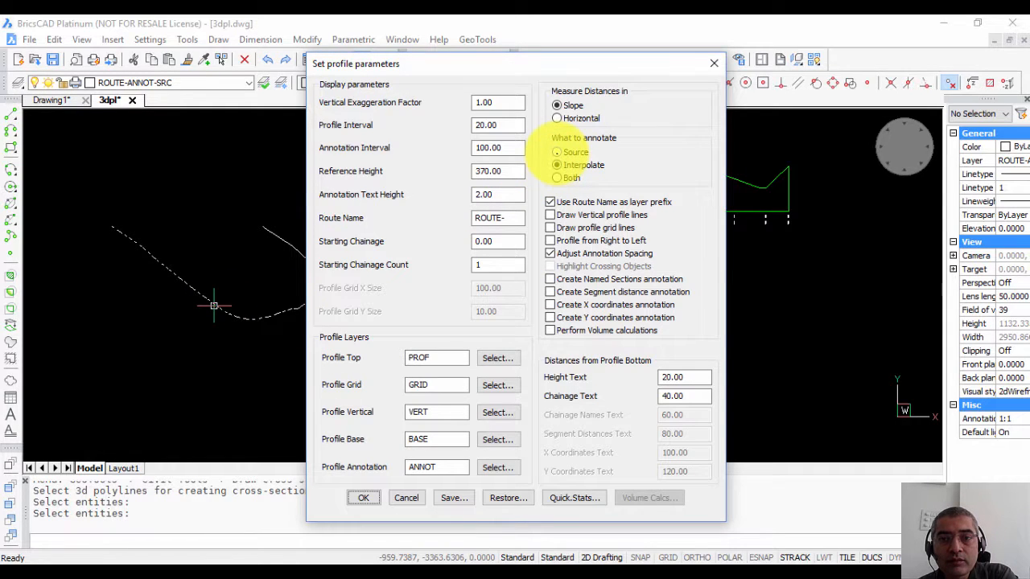
pyautogui.click(557, 152)
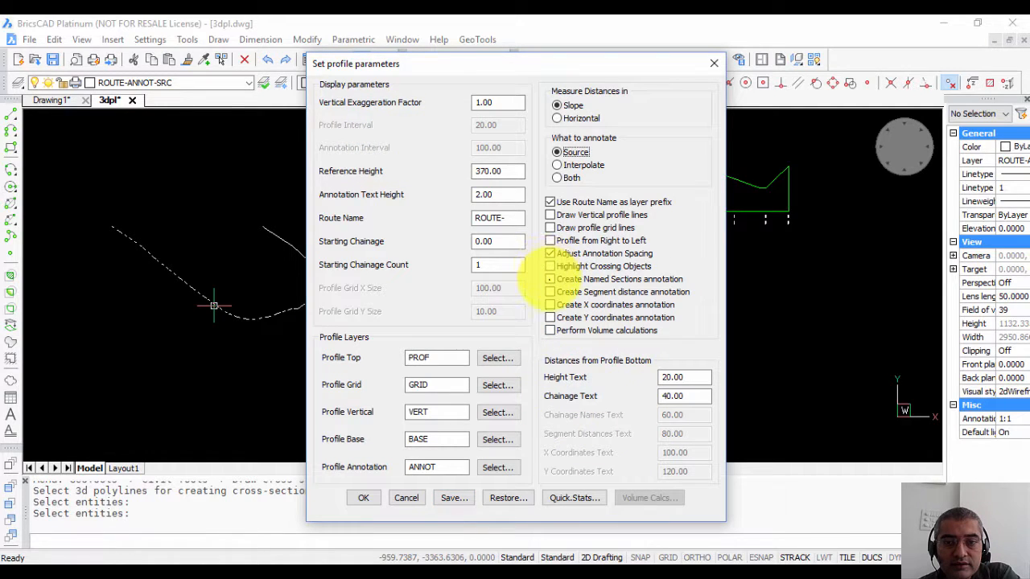
pyautogui.click(551, 292)
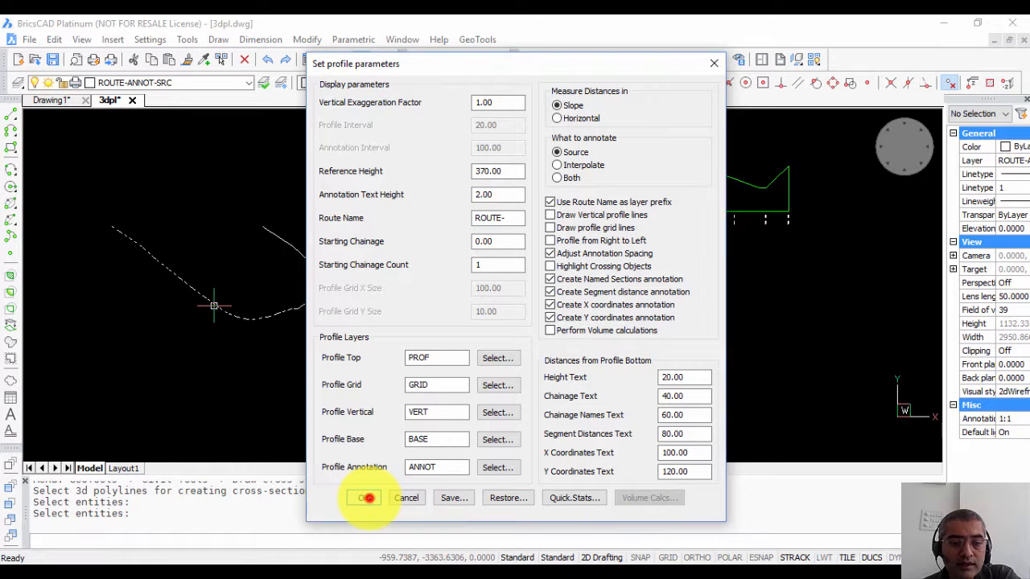
pyautogui.click(366, 497)
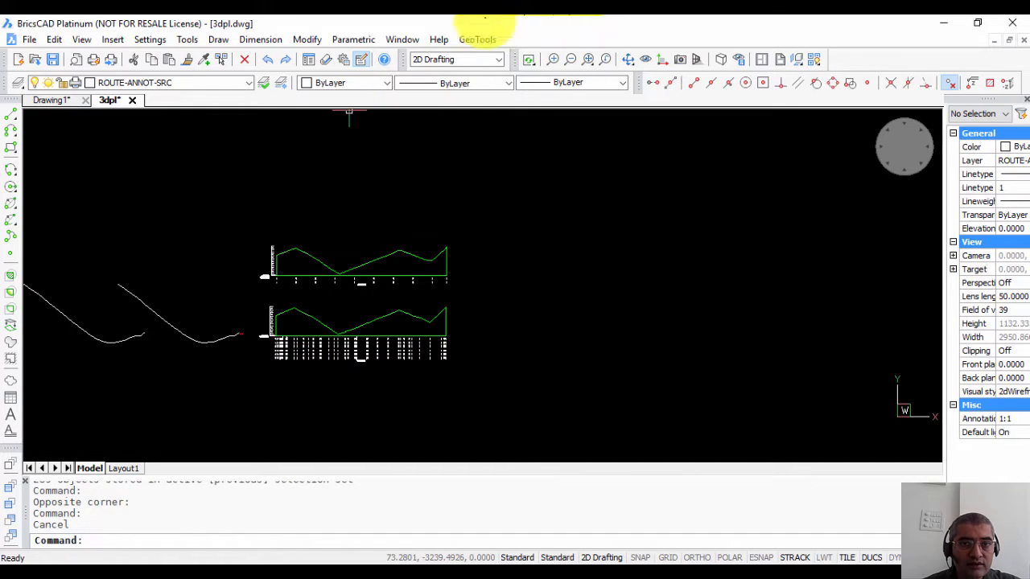
# Rerun GT_PROFILE with grid lines on, grid Y size 20, interpolated annotation, and confirm.
pyautogui.click(477, 38)
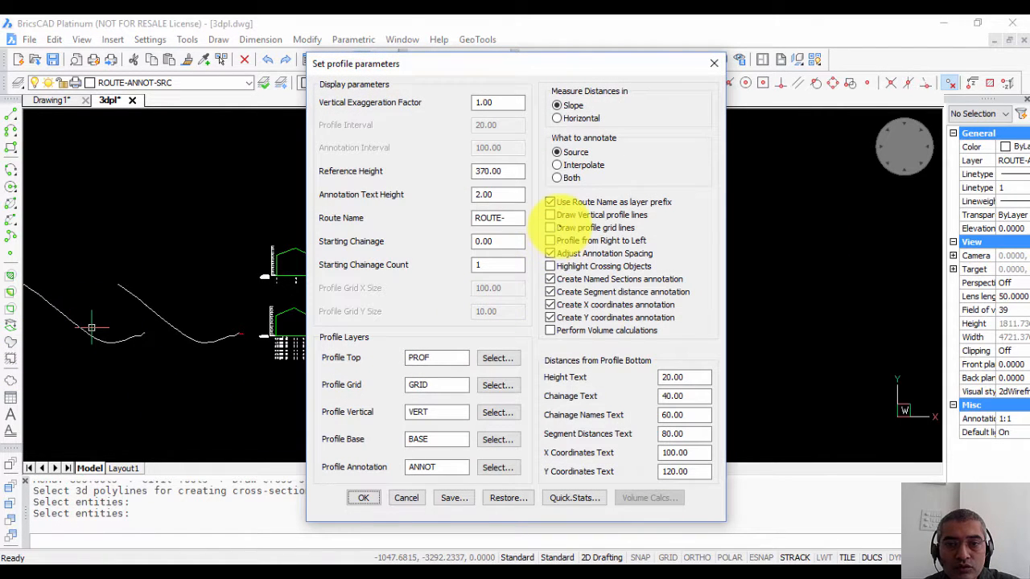
pyautogui.click(551, 228)
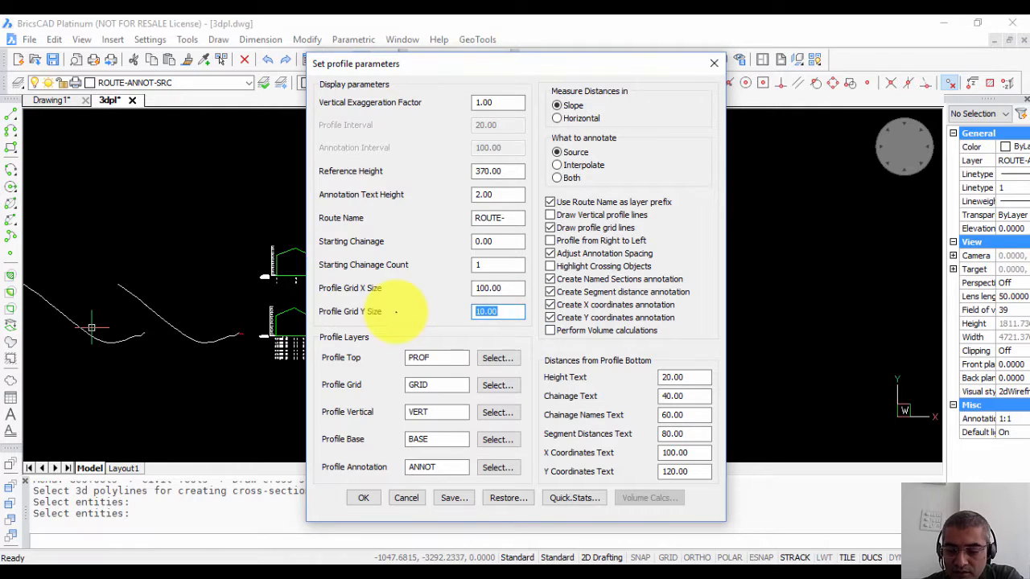
pyautogui.write('20')
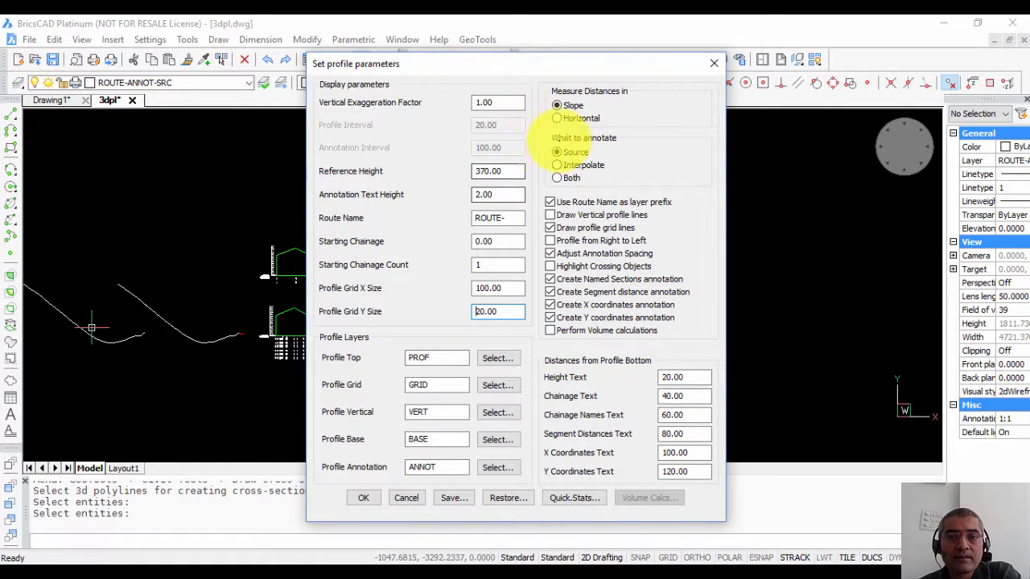
pyautogui.click(556, 165)
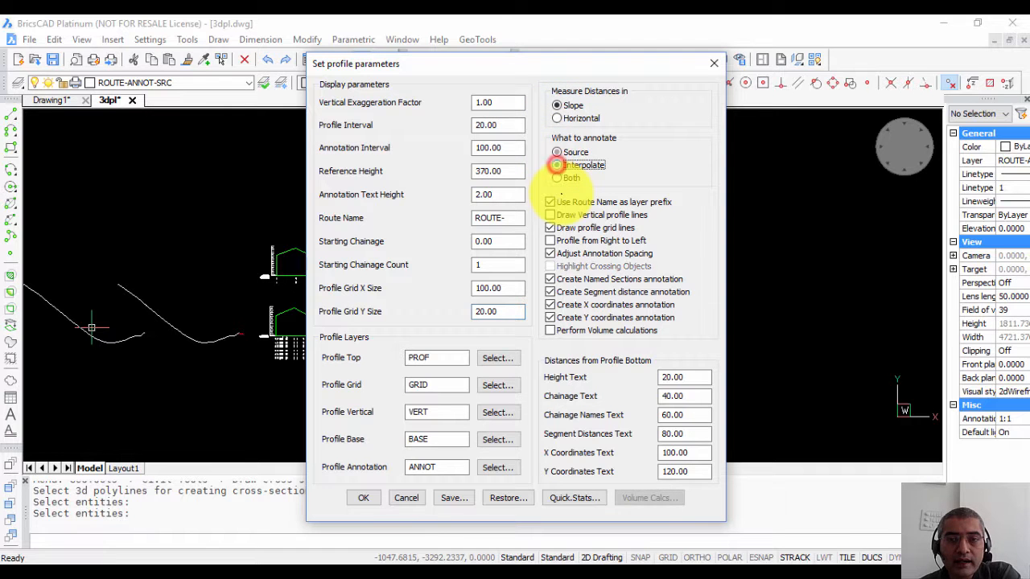
pyautogui.click(363, 498)
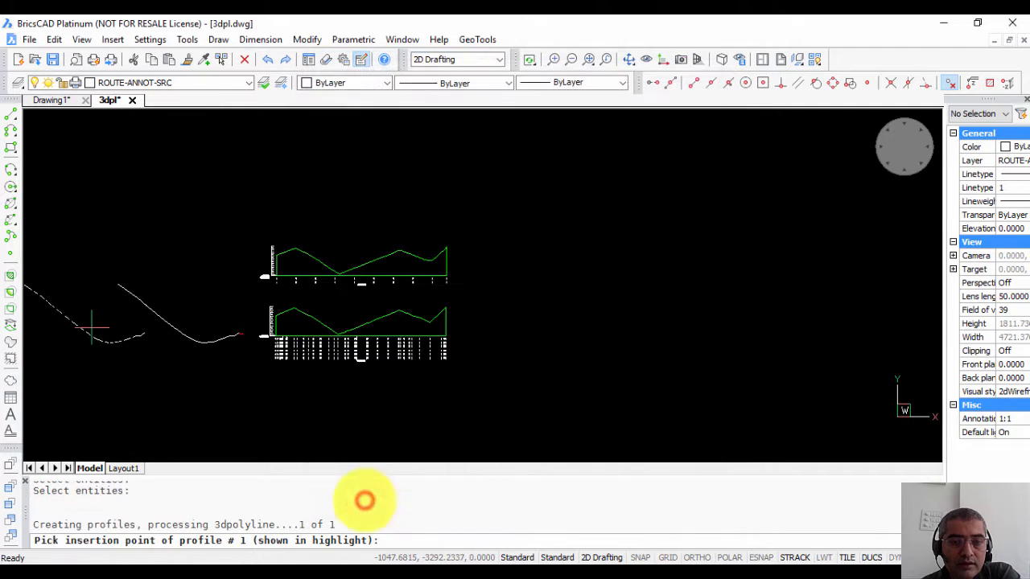
# Place the gridded interpolated profile in the drawing.
pyautogui.click(604, 265)
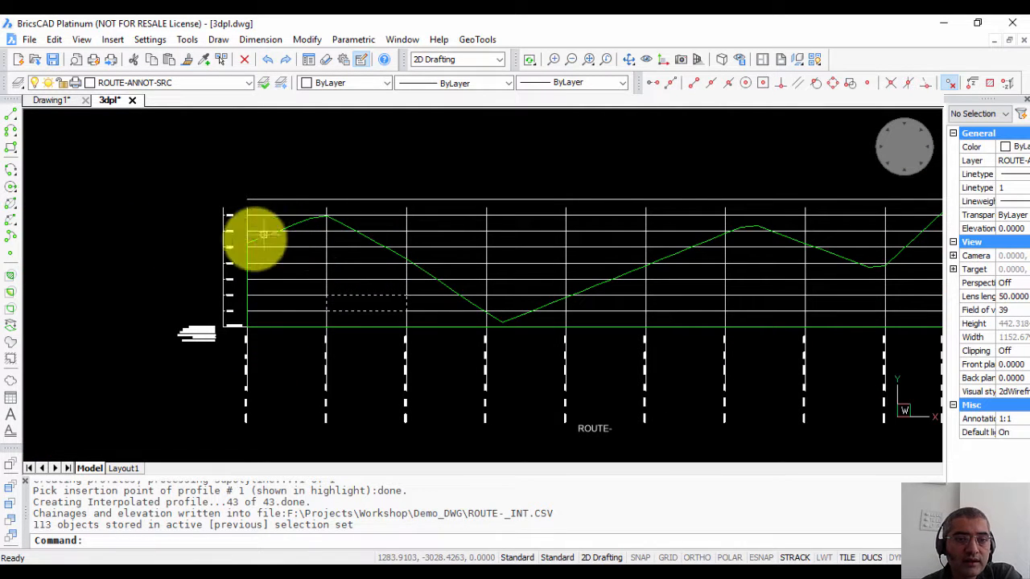
pyautogui.moveTo(694, 217)
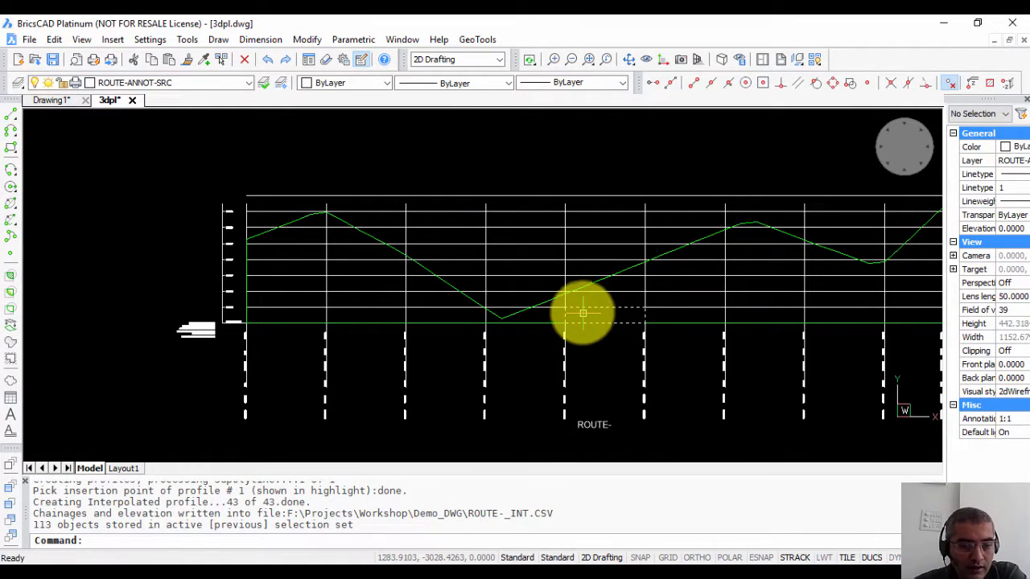
# Rerun GT_PROFILE and switch annotation back to source vertices.
pyautogui.click(477, 38)
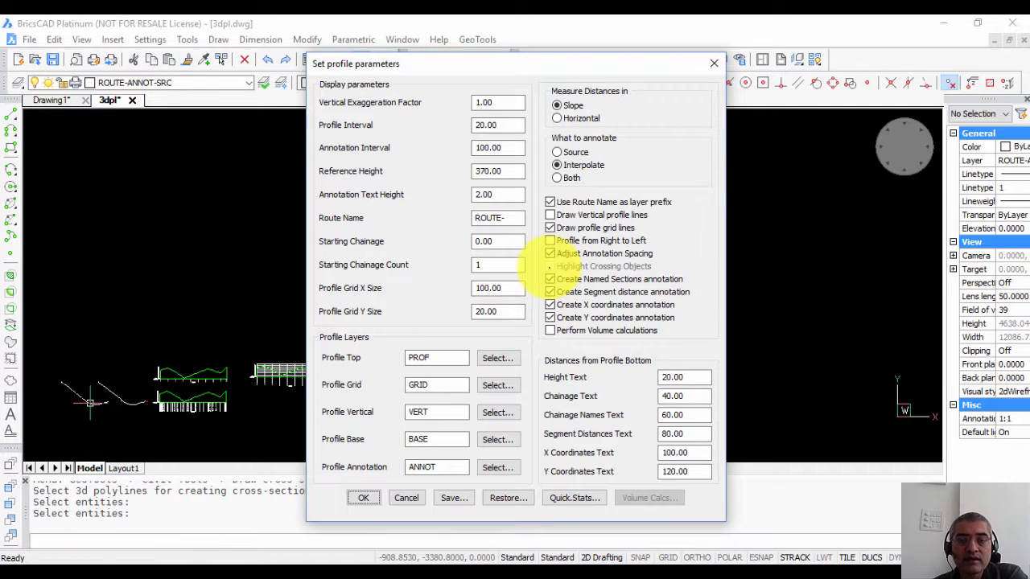
pyautogui.click(556, 152)
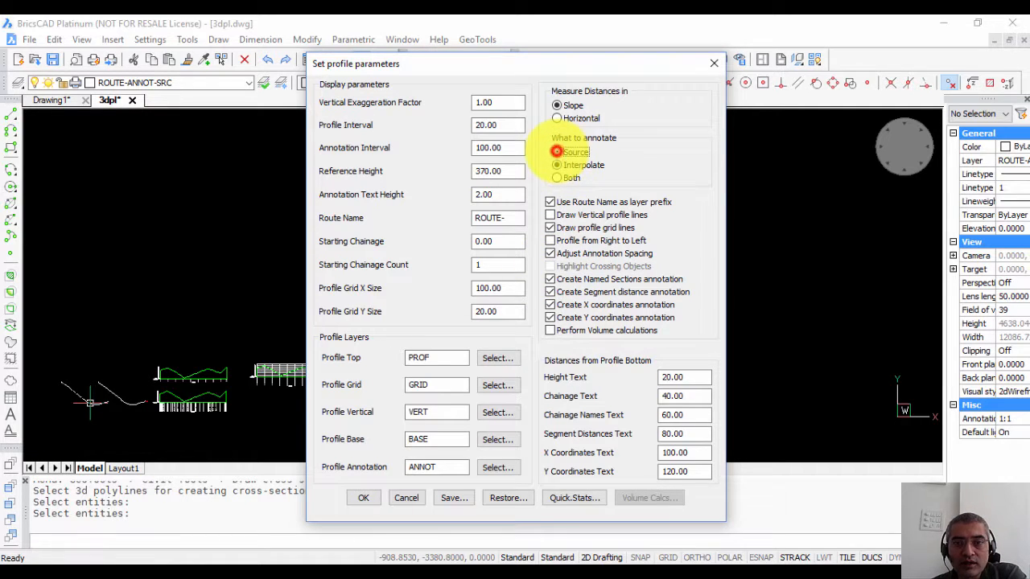